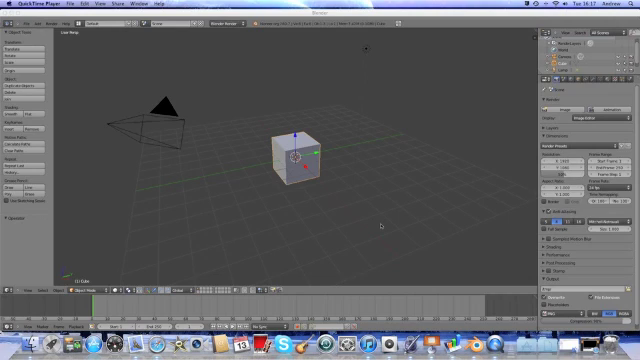
pyautogui.moveTo(408, 220)
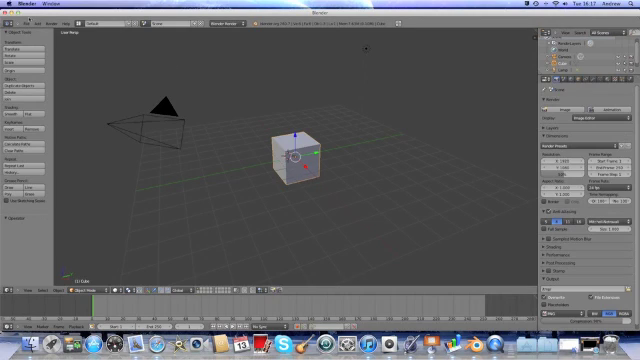
# Step: Reach User Preferences from the File menu to set up mouse and numpad emulation
pyautogui.click(18, 18)
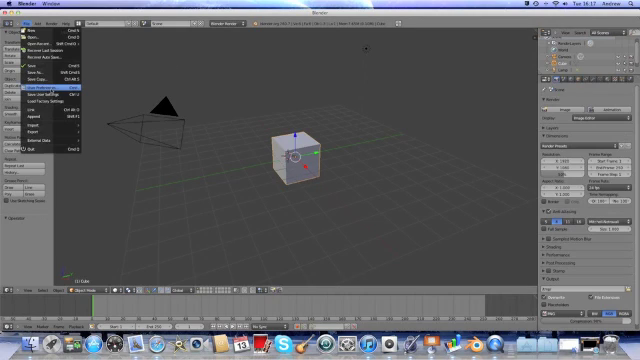
pyautogui.click(28, 88)
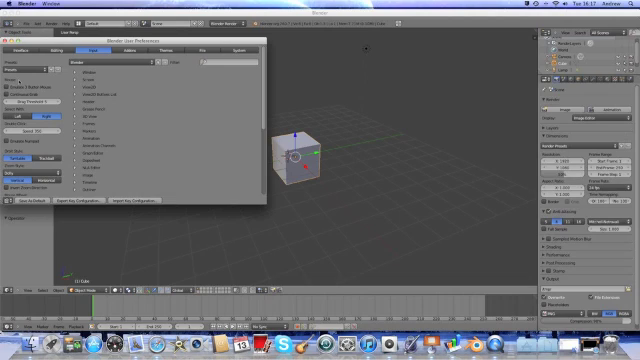
pyautogui.moveTo(24, 90)
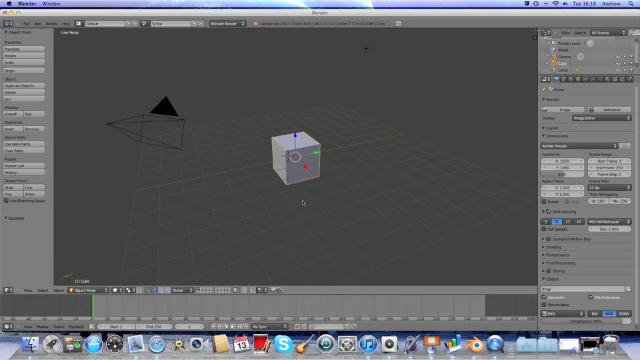
pyautogui.moveTo(304, 204)
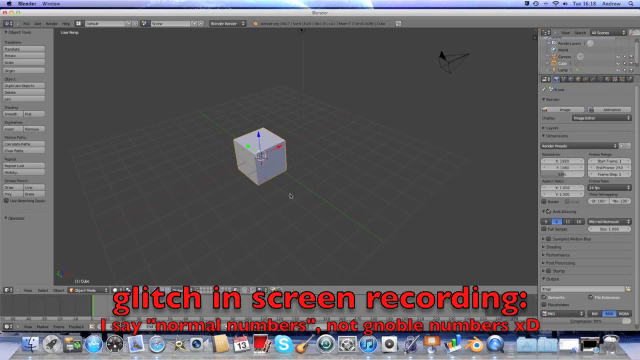
# Step: Switch the 3D view to the front view with the emulated numpad 1 key
pyautogui.press('KP_1')
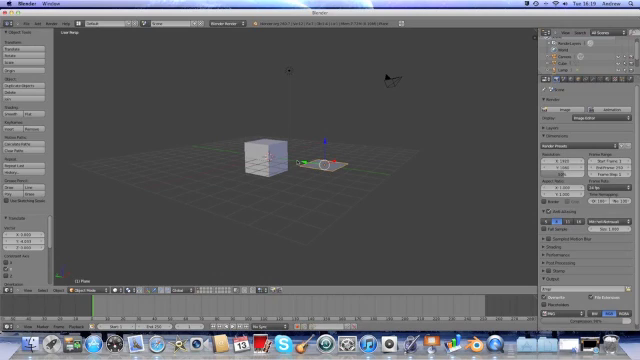
# Step: Select the cube, then change the selection to another object in the scene
pyautogui.click(264, 156)
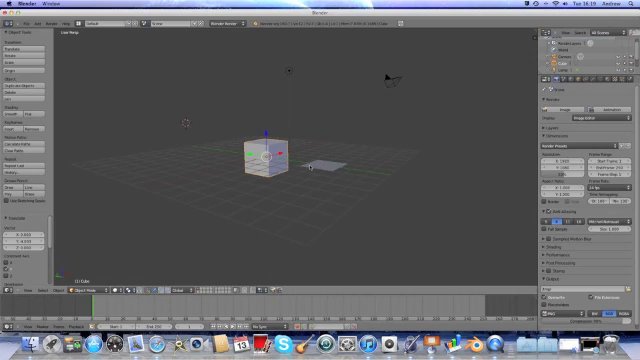
pyautogui.click(64, 30)
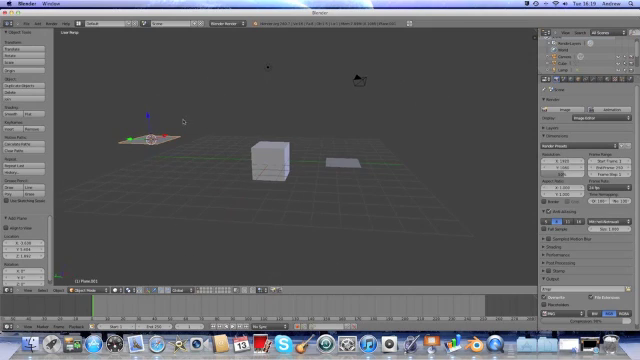
pyautogui.moveTo(208, 124)
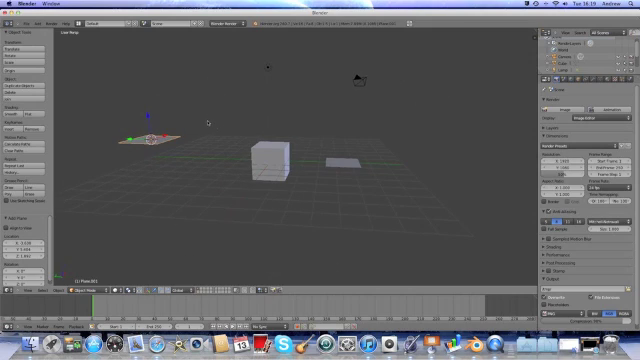